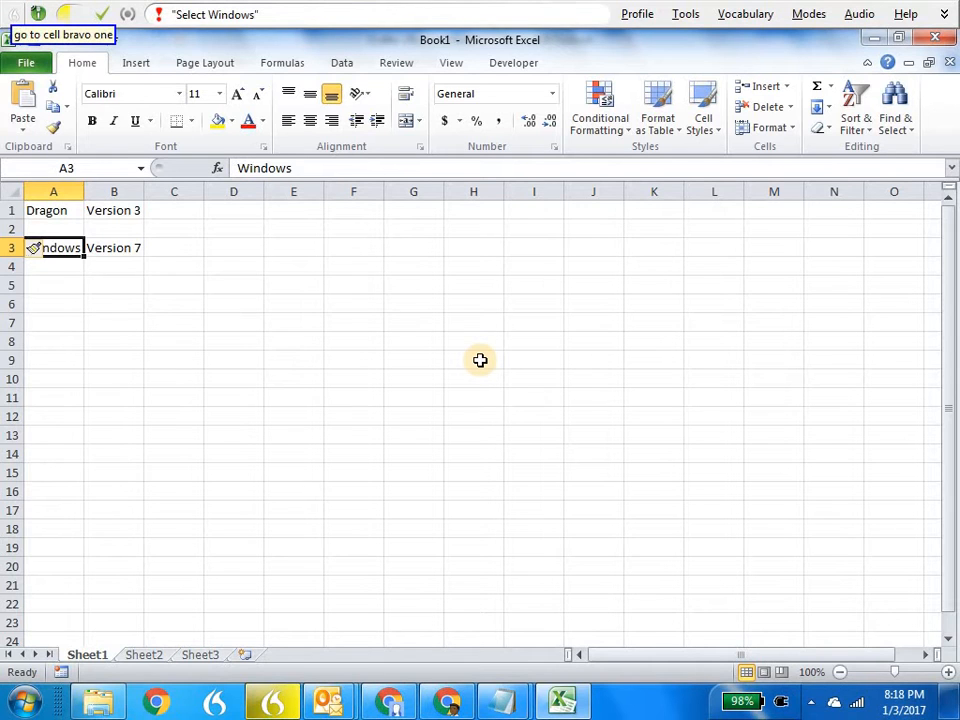
Move to the next worksheet, activating the blank Sheet2.
{"action": "left_click", "coordinate": [112, 210]}
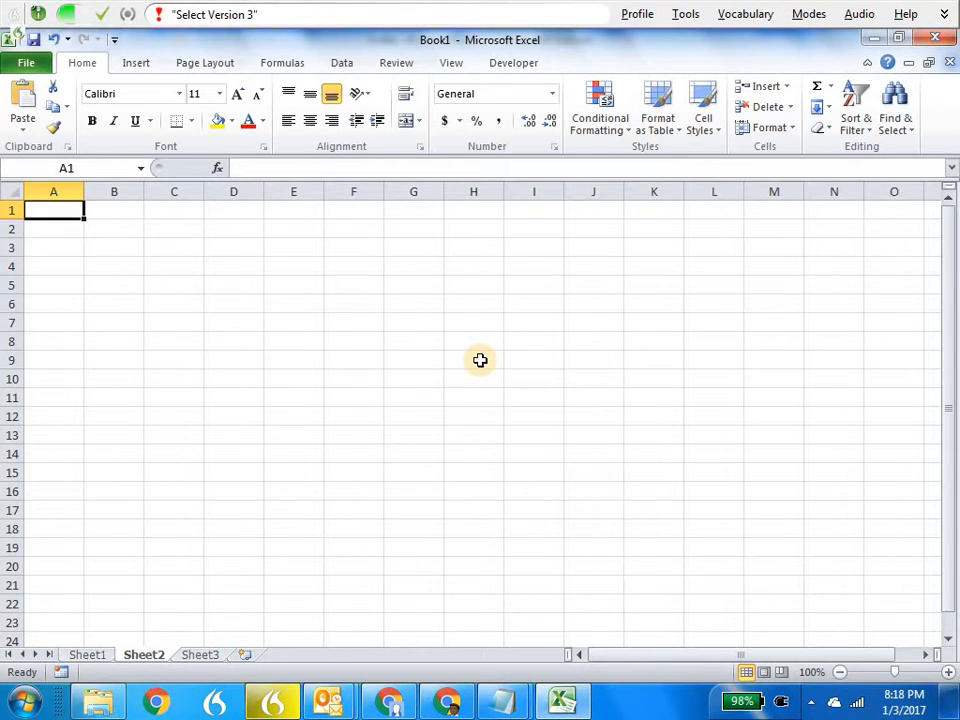
Return to Sheet1 and select row 2 holding Windows / Version 7.
{"action": "left_click", "coordinate": [88, 654]}
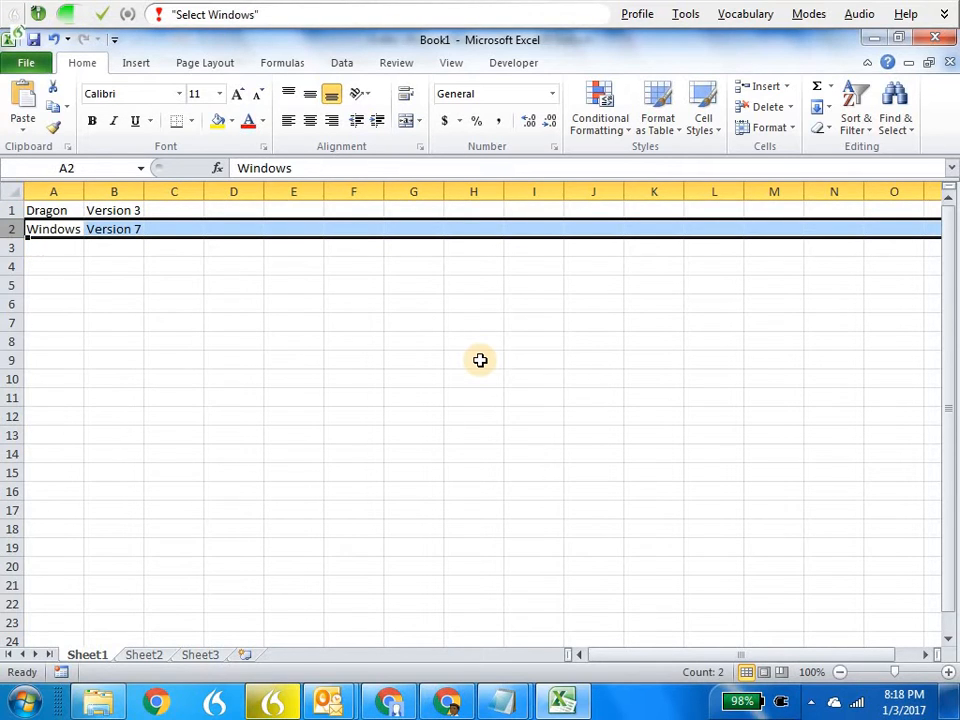
{"action": "left_click", "coordinate": [114, 192]}
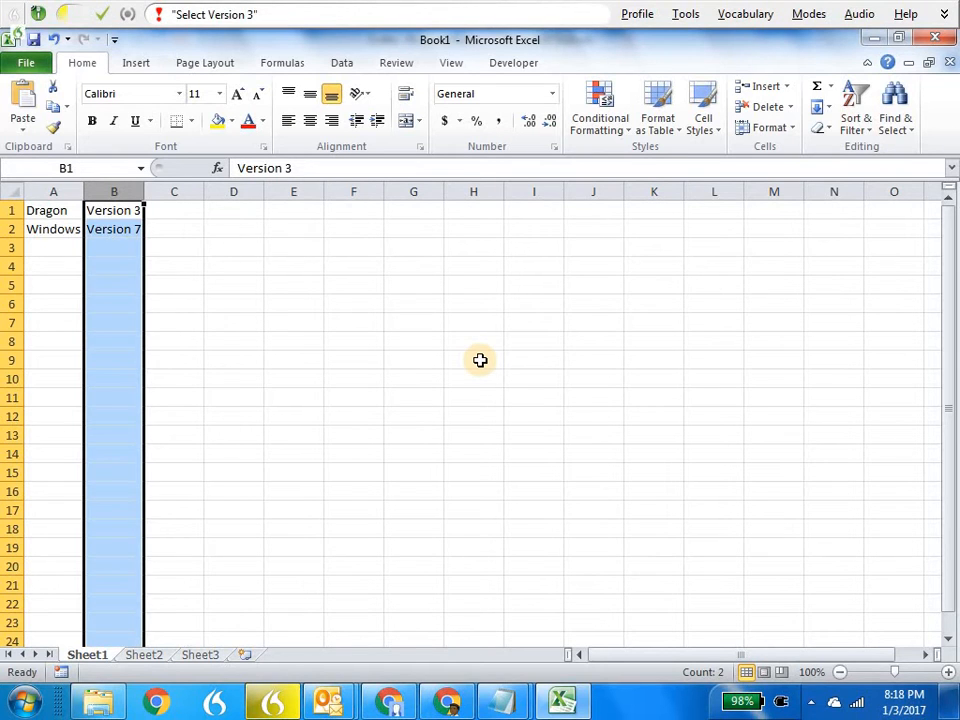
{"action": "type", "text": "column"}
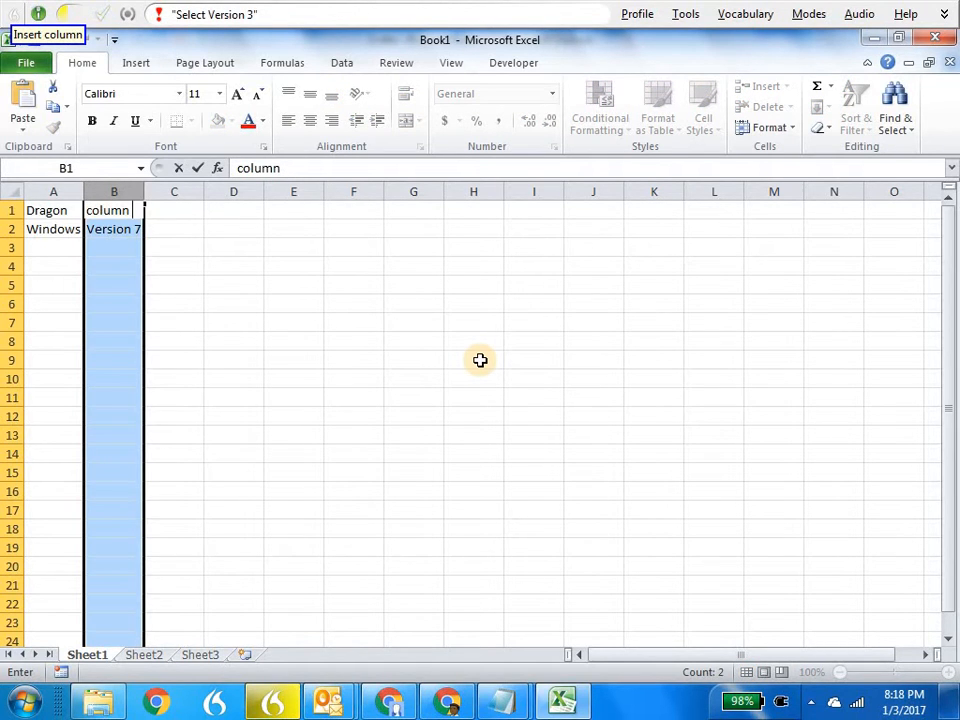
{"action": "type", "text": "Version 3"}
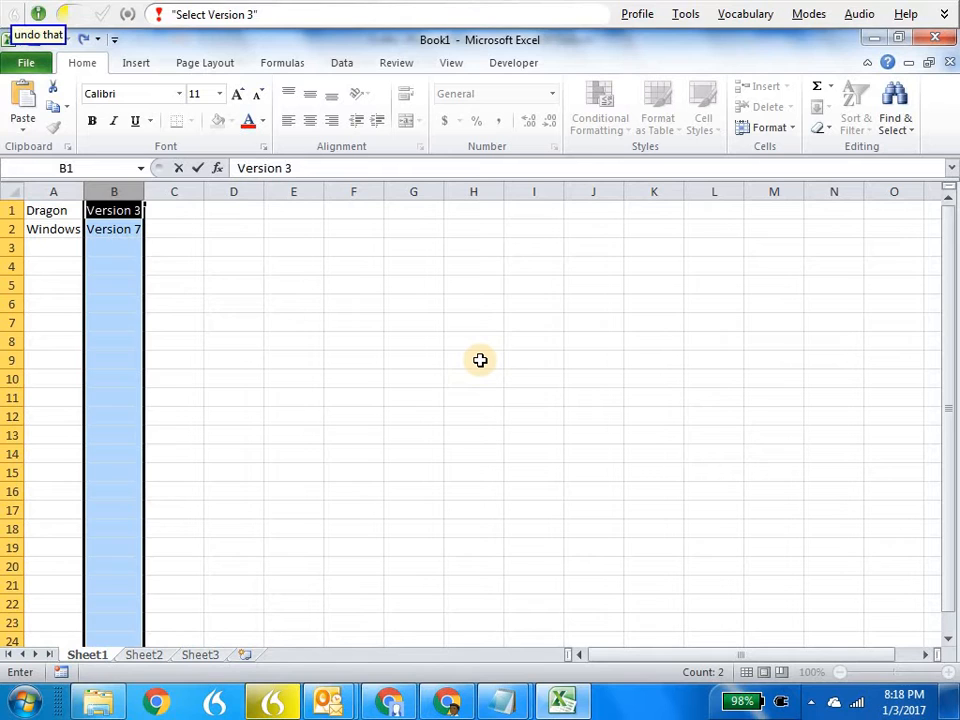